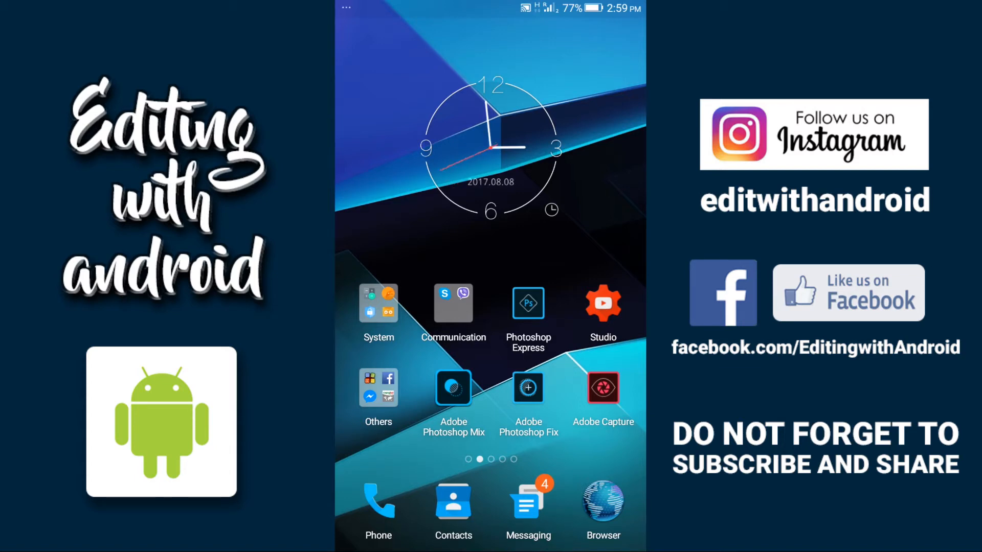
Launch Snapseed from the Others folder on the Android home screen.
left_click(378, 388)
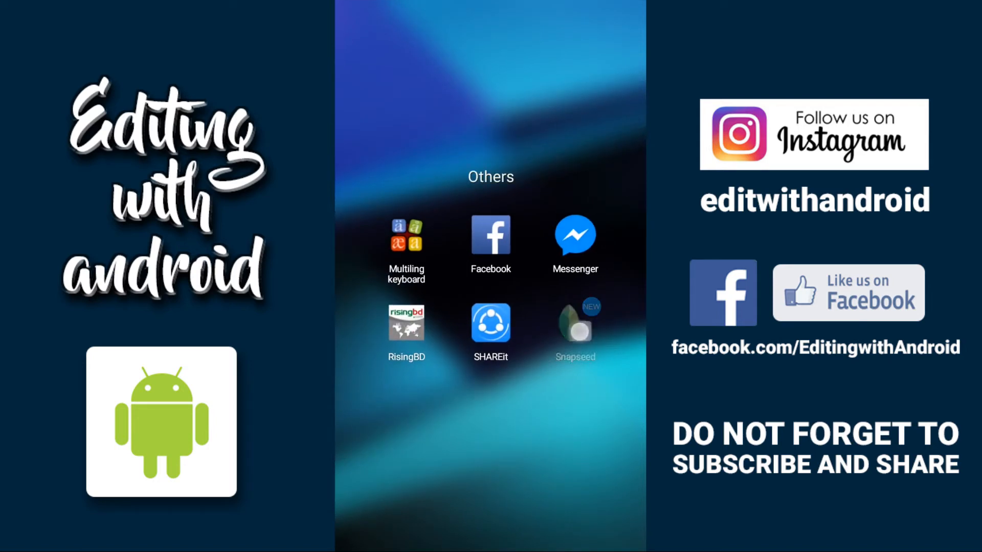
left_click(574, 326)
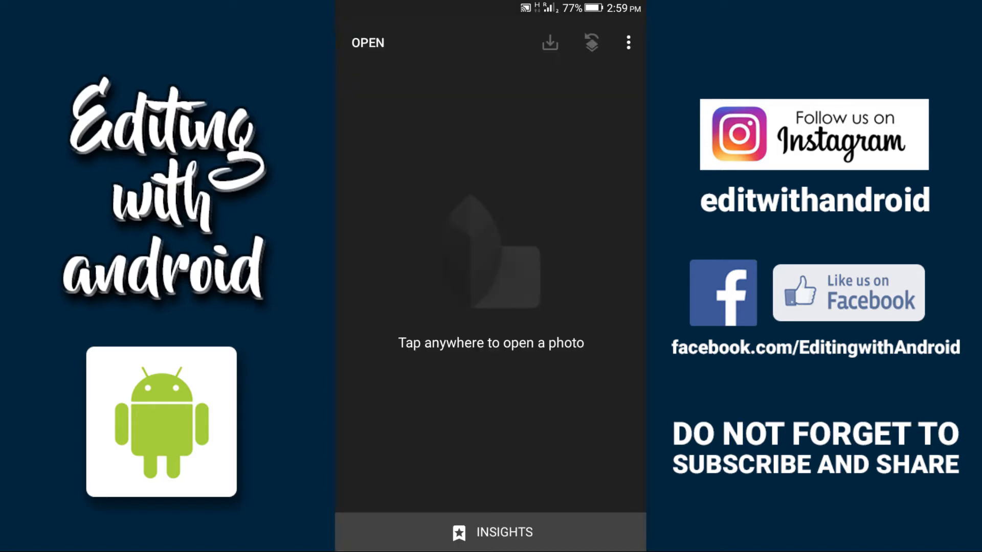
Allow photo access and open the lake panorama from the Gallery pictures album.
left_click(491, 251)
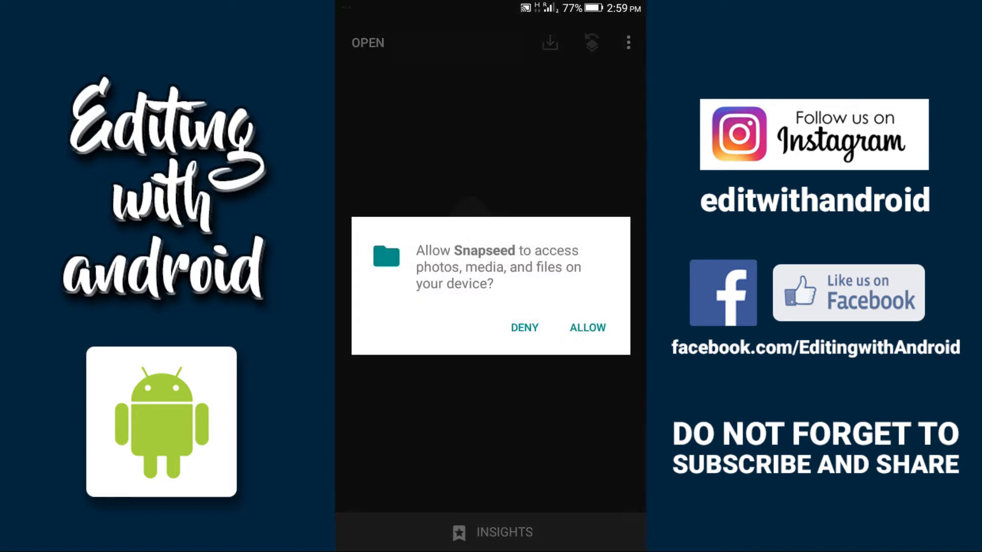
left_click(586, 328)
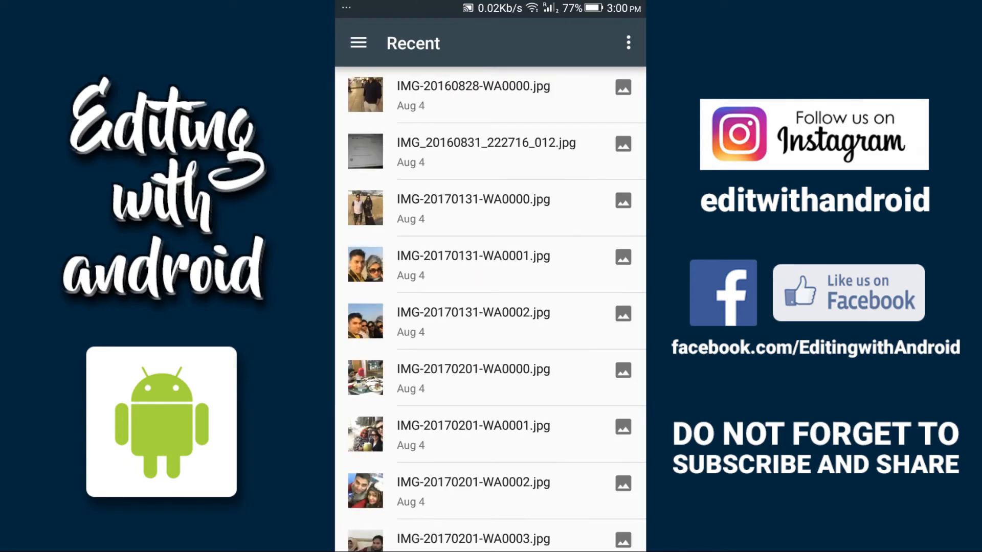
scroll("down", 3)
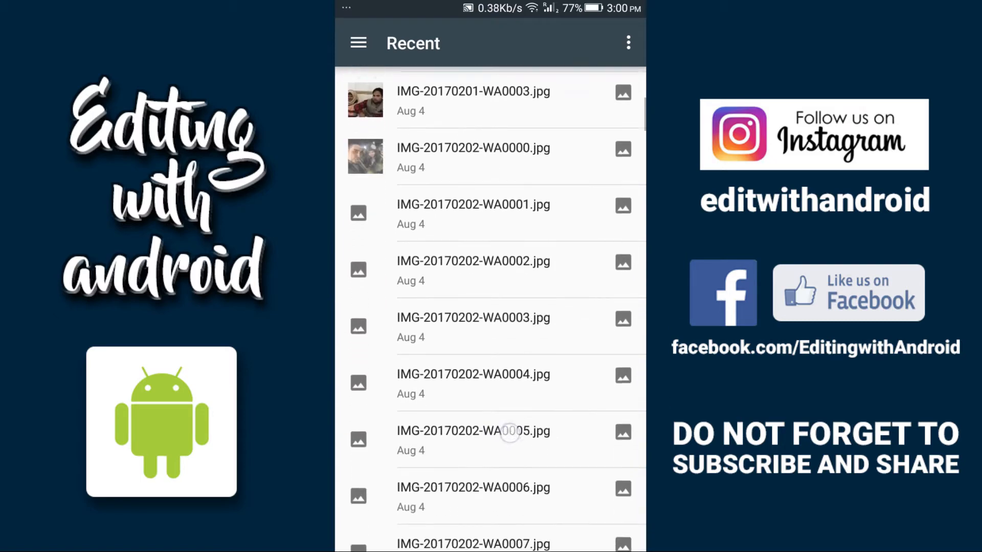
scroll("down", 3)
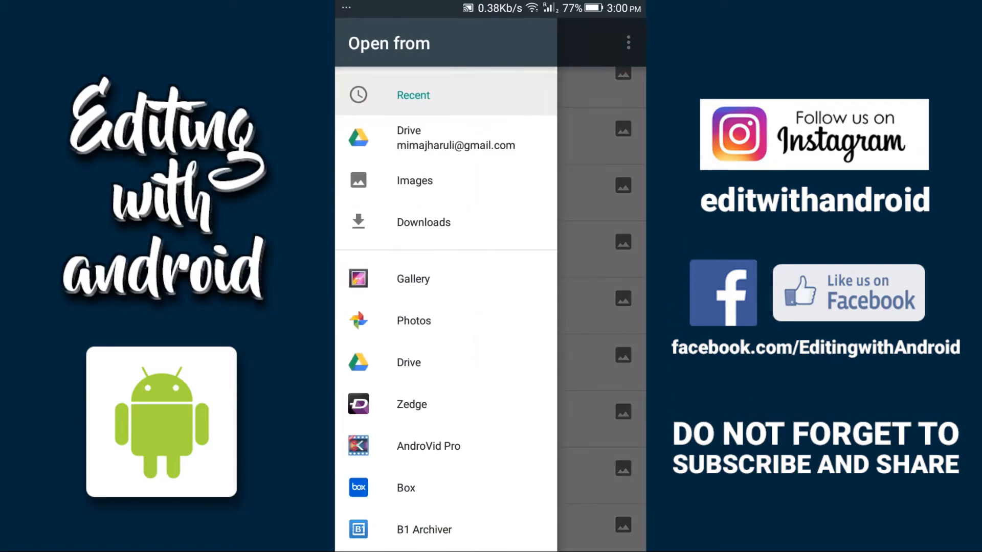
left_click(413, 95)
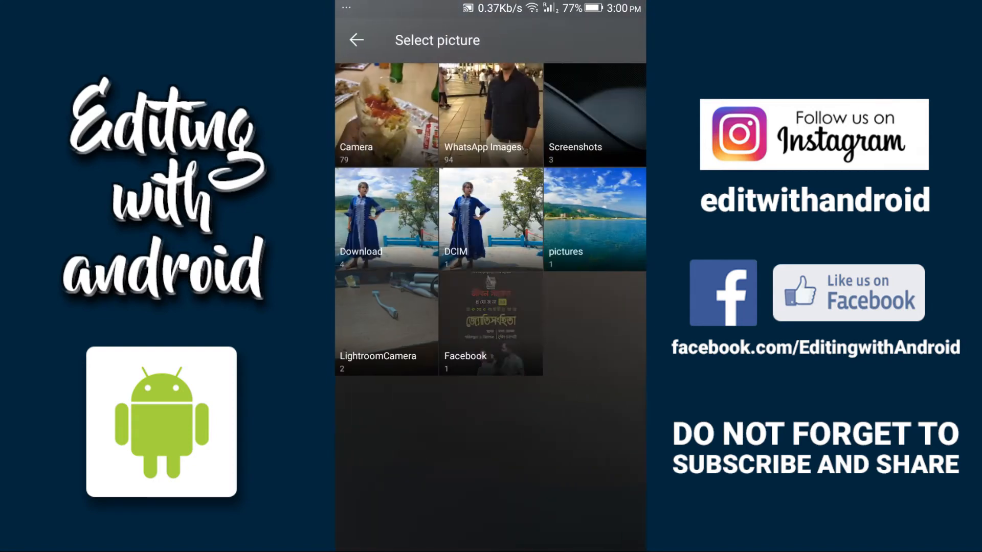
left_click(595, 218)
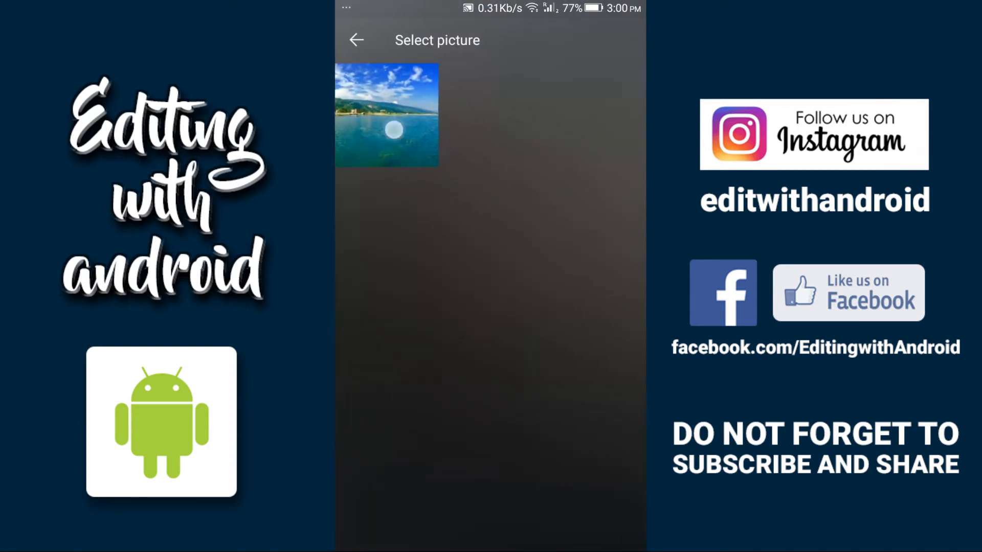
left_click(387, 115)
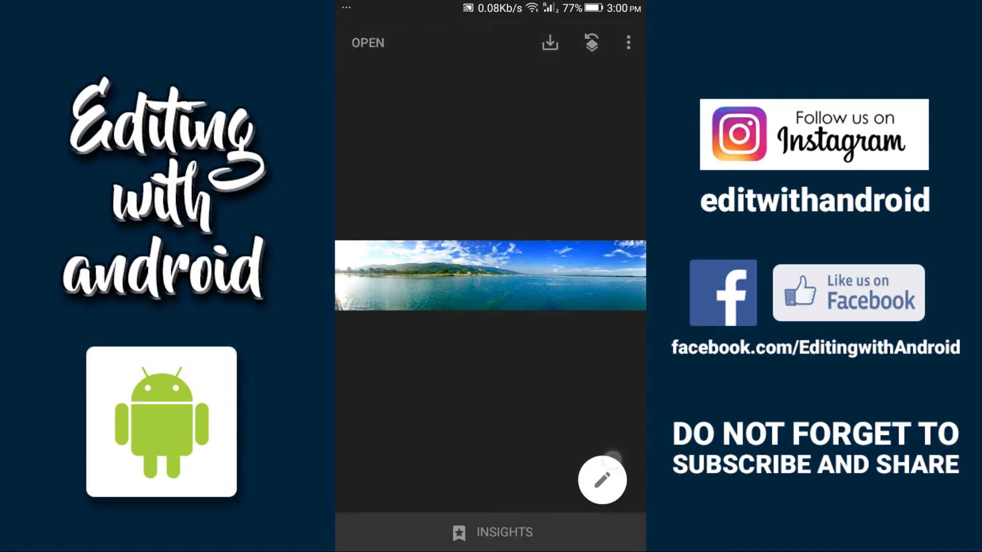
Add an M4-style placeholder text overlay using the Text tool.
left_click(602, 479)
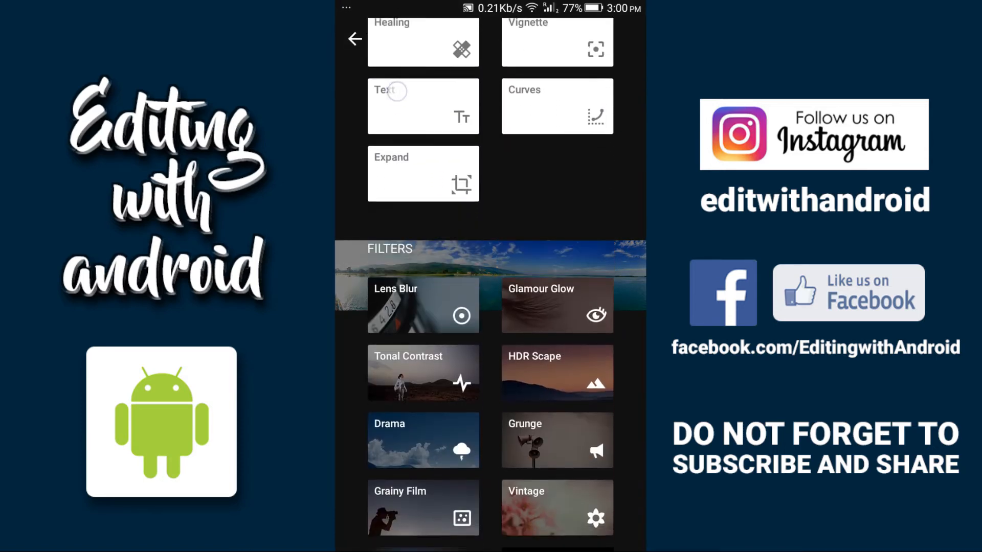
scroll("down", 3)
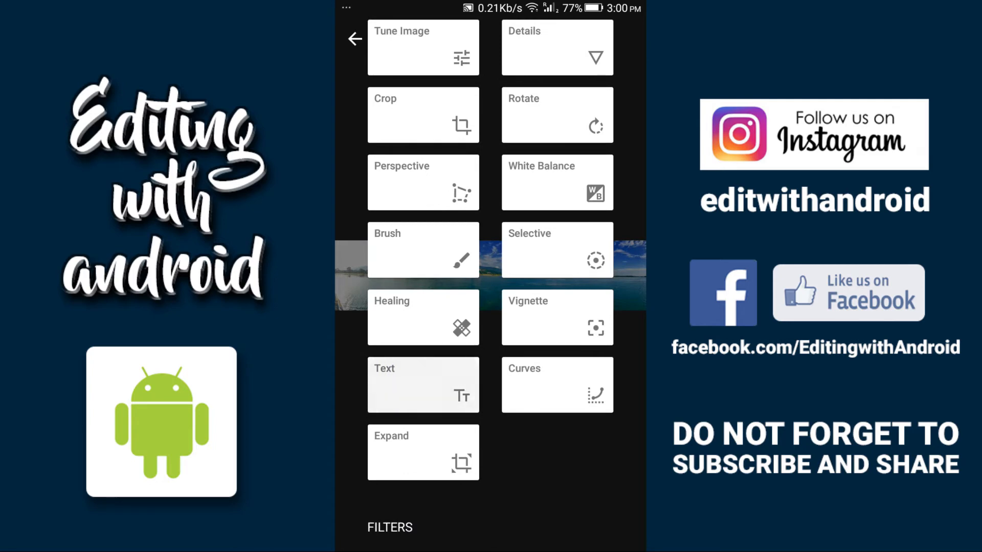
left_click(423, 385)
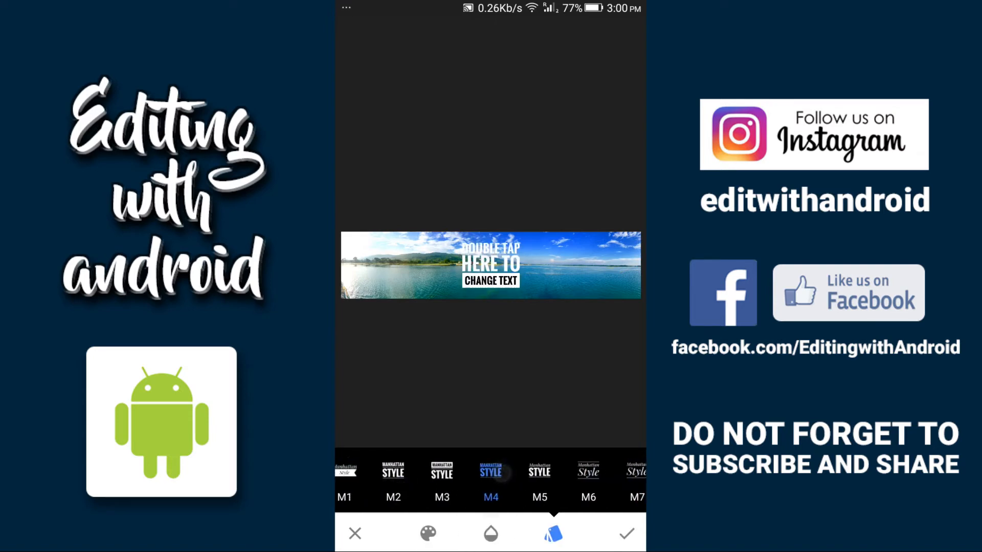
Replace the placeholder caption with 'Beautiful Sunamgaj' and confirm.
double_click(491, 263)
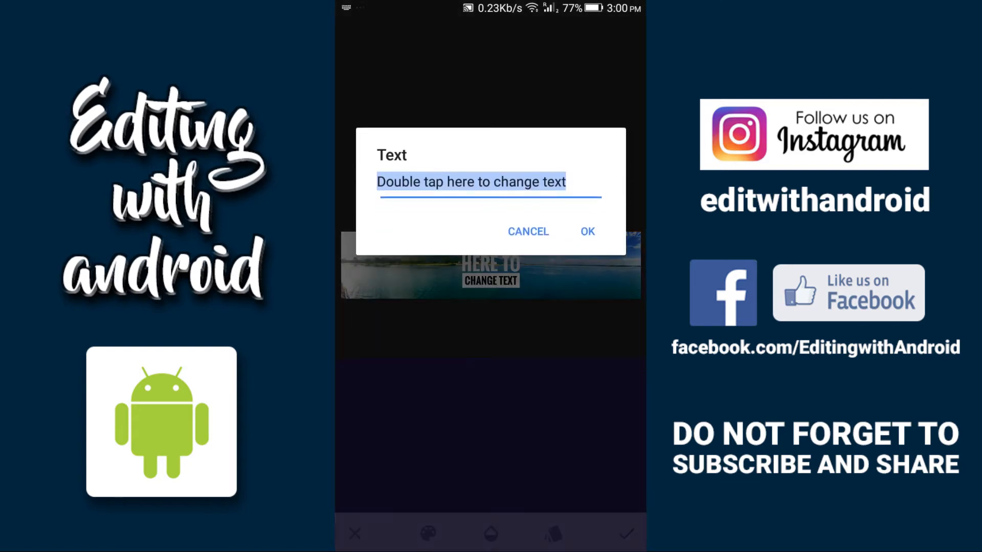
left_click(471, 182)
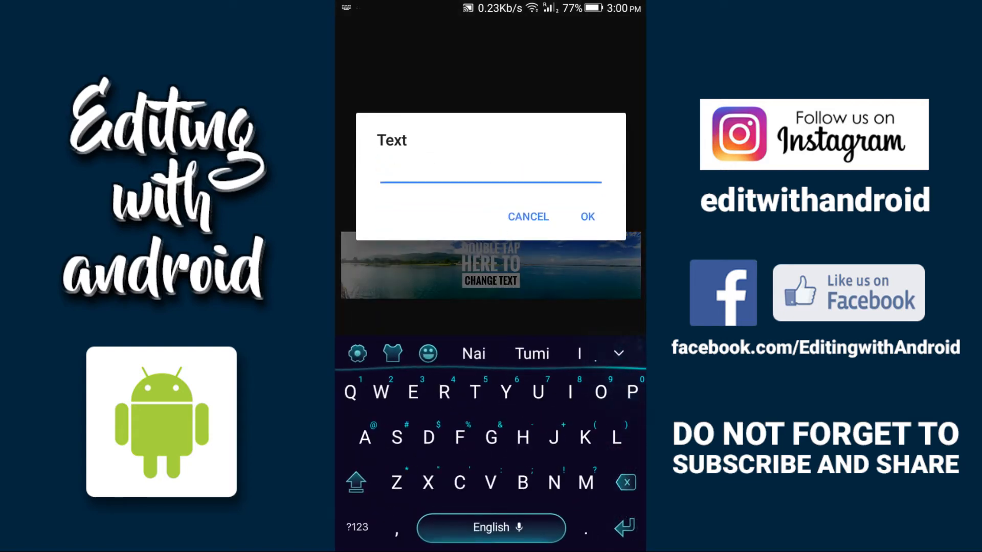
left_click(491, 168)
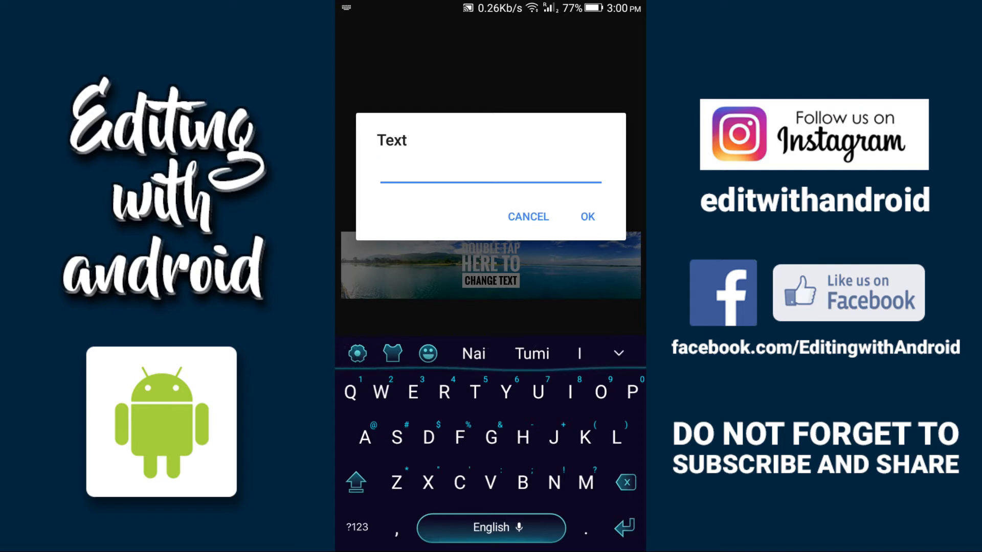
type("Bea")
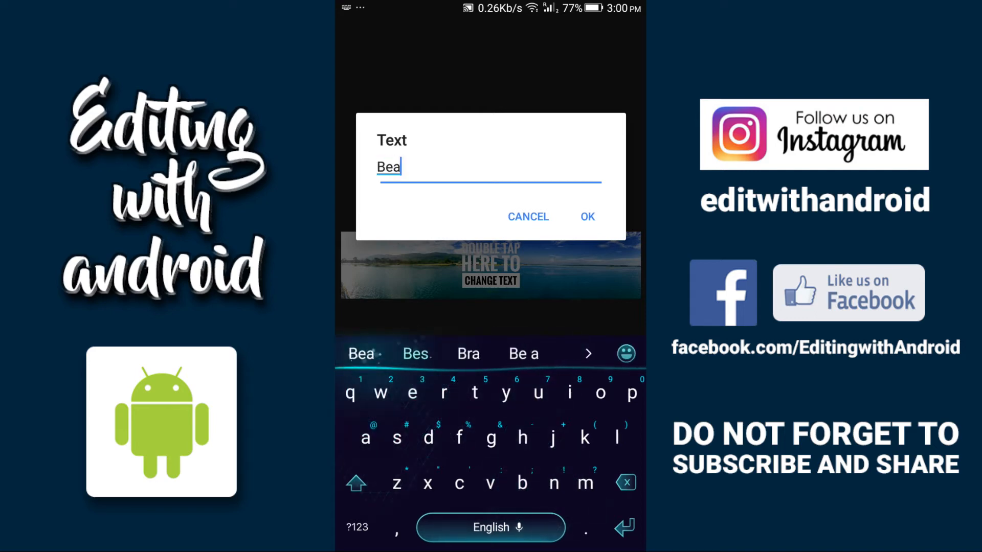
type("ut")
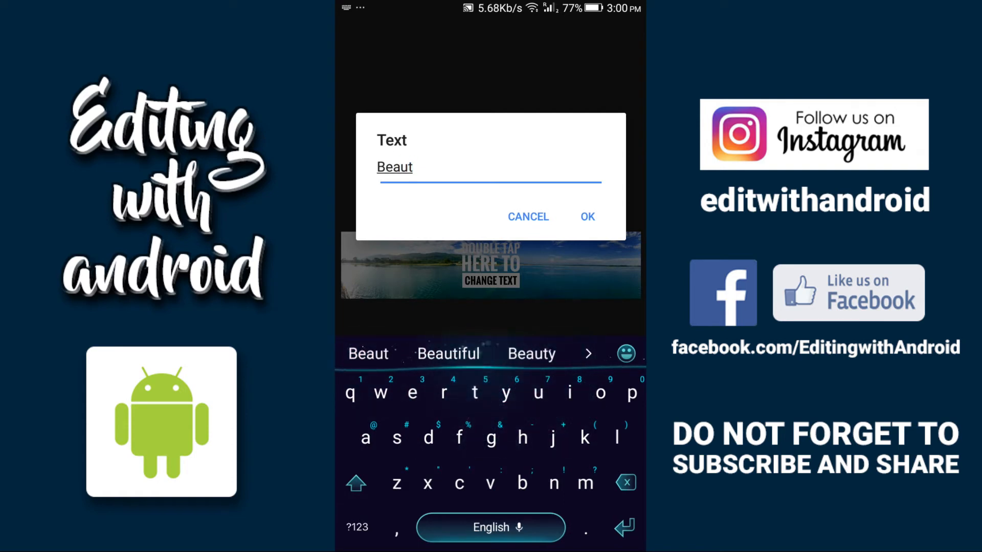
left_click(447, 354)
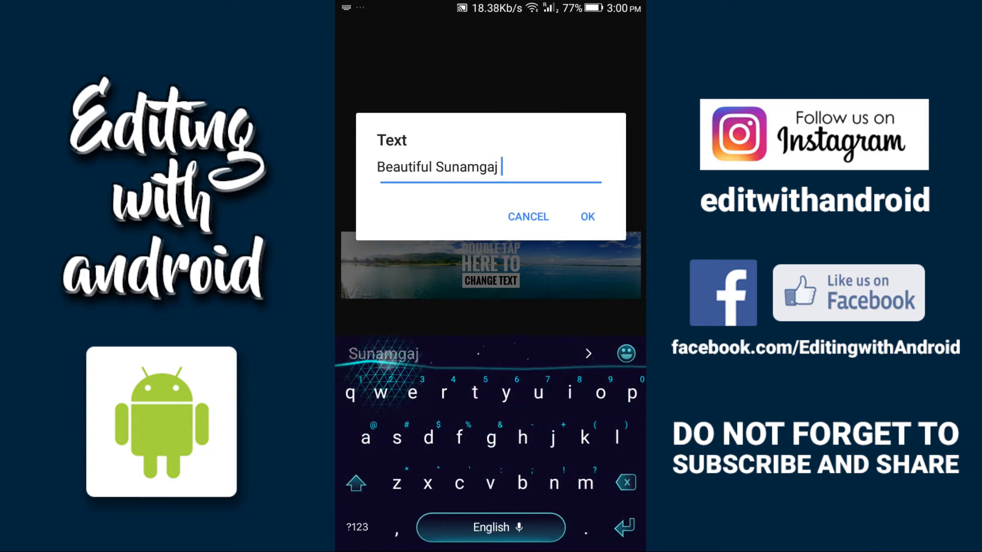
left_click(586, 217)
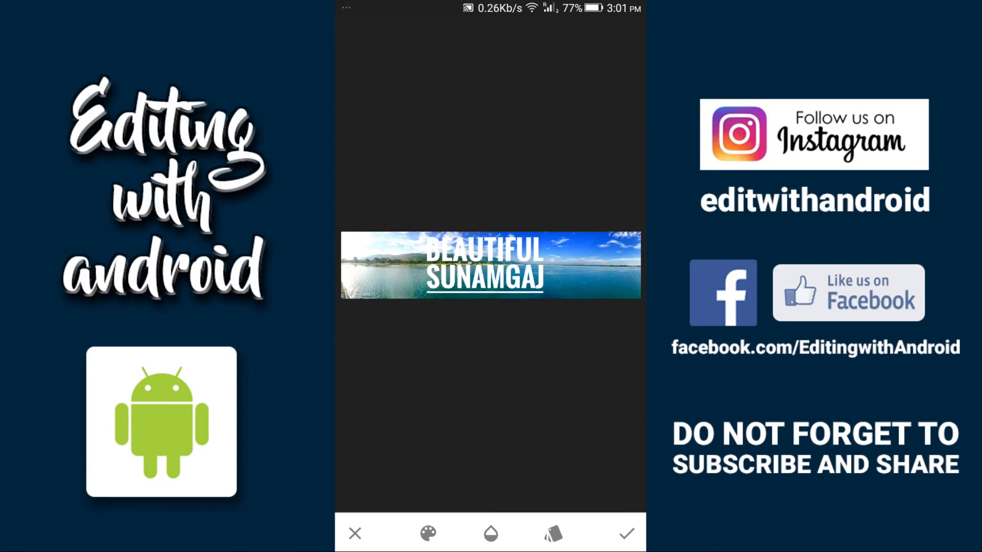
Try caption opacity, a boxed style preset and a palette colour.
left_click(490, 534)
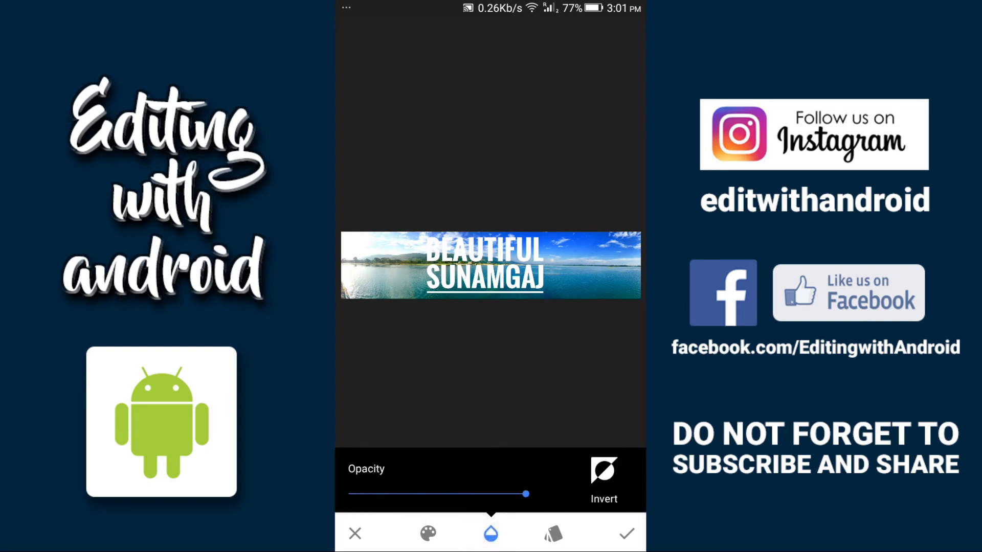
left_click(553, 533)
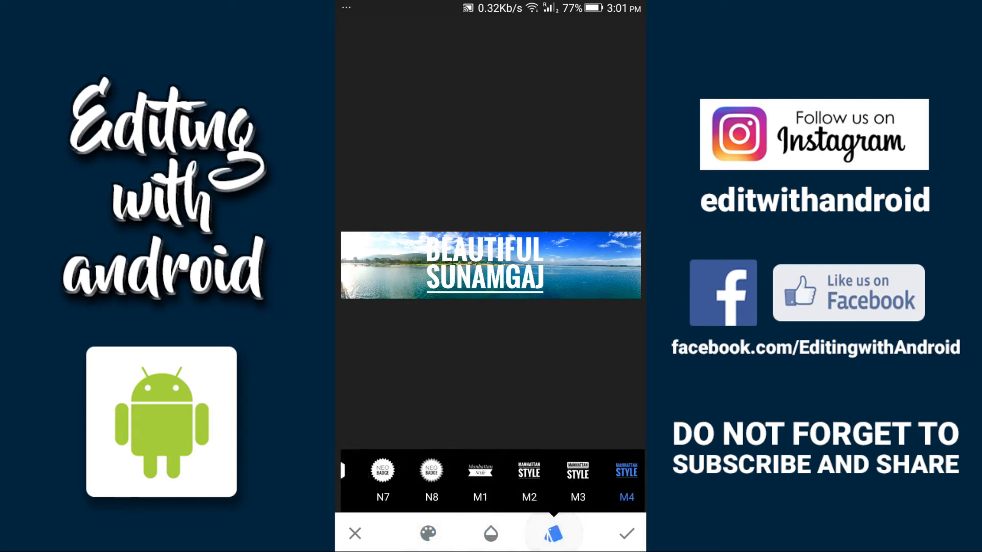
left_click(428, 534)
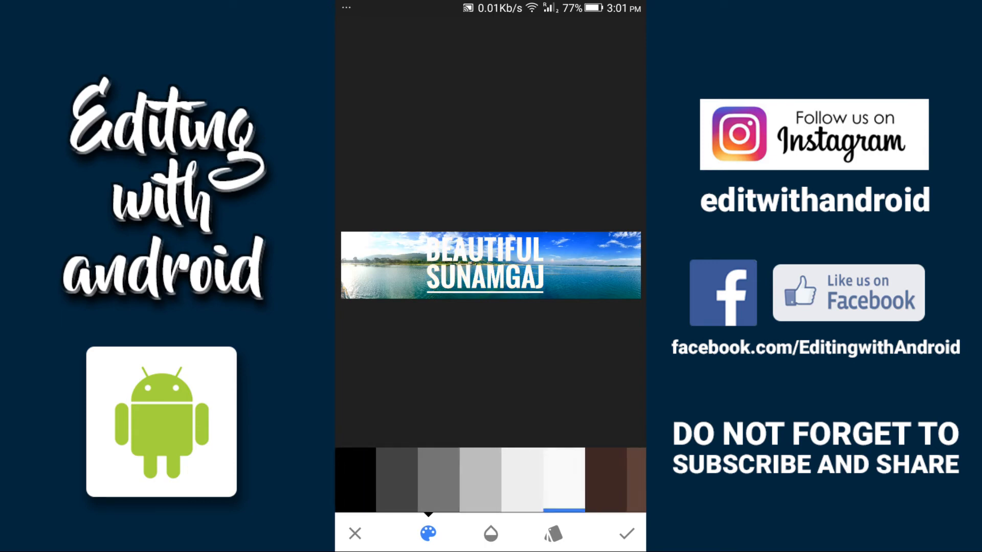
left_click(552, 533)
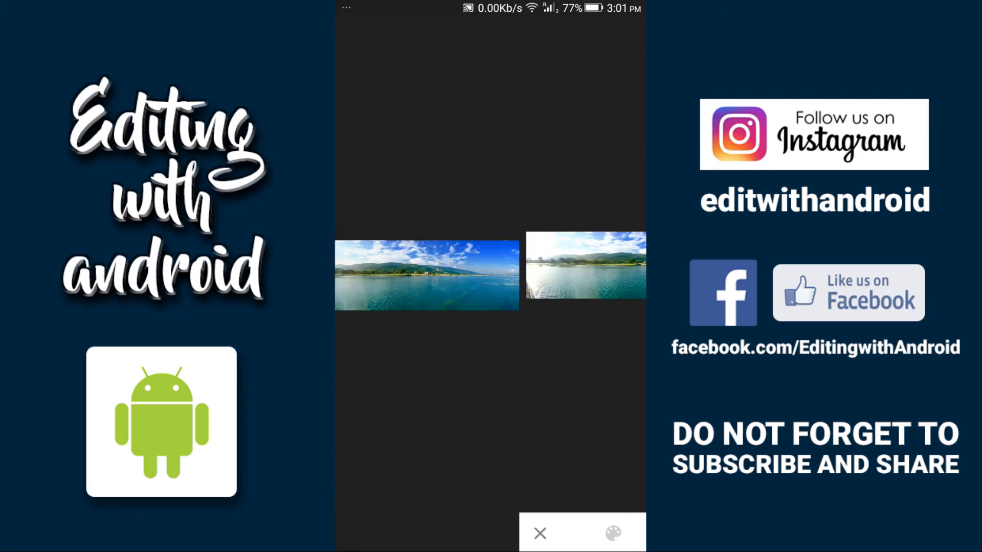
Set Details Structure to +28 and apply the adjustment.
left_click(613, 533)
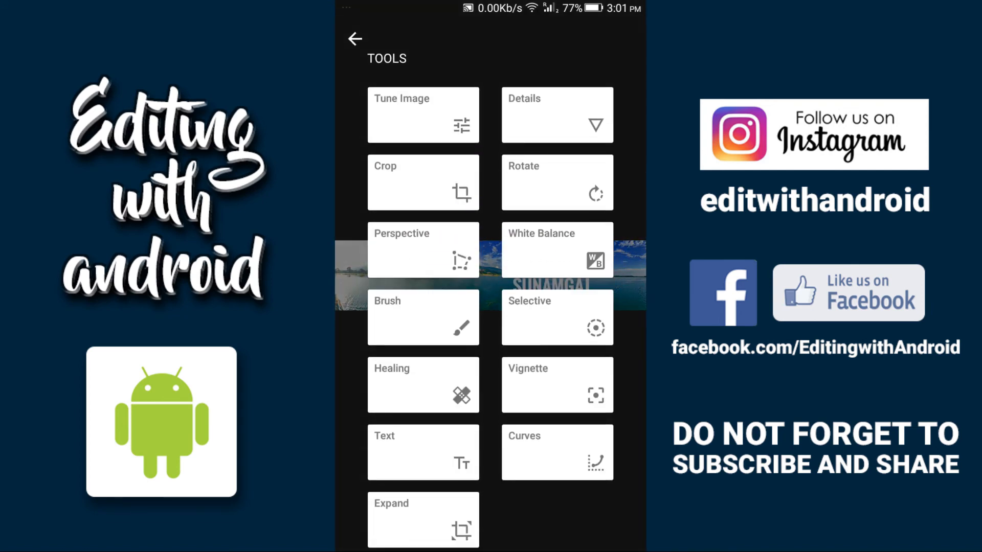
left_click(556, 115)
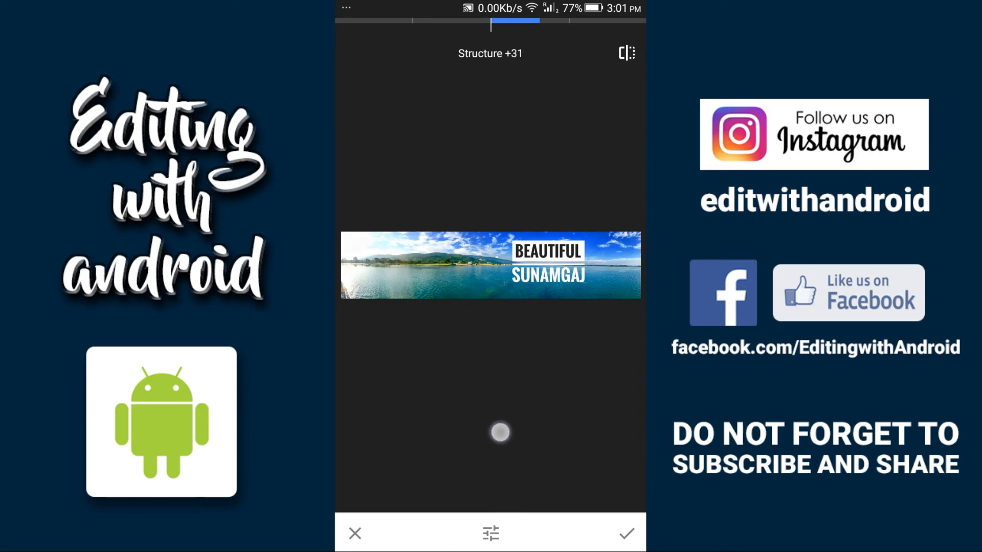
left_click_drag(500, 432, 558, 450)
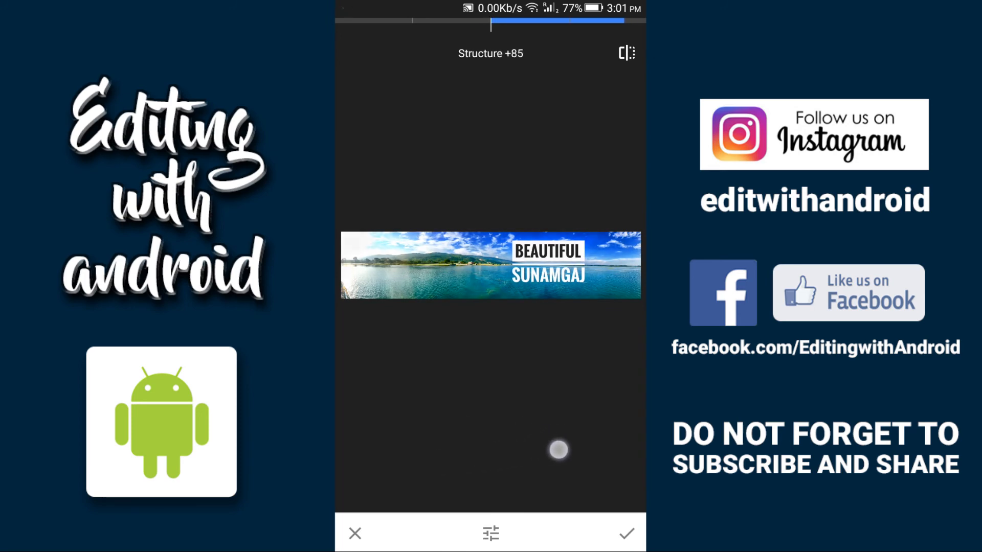
left_click_drag(558, 449, 501, 452)
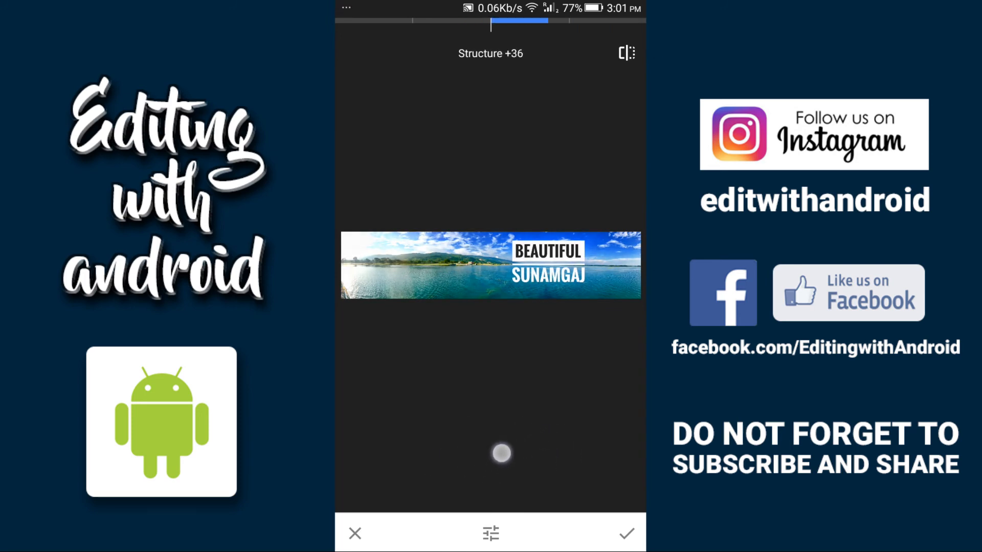
left_click_drag(501, 454, 486, 456)
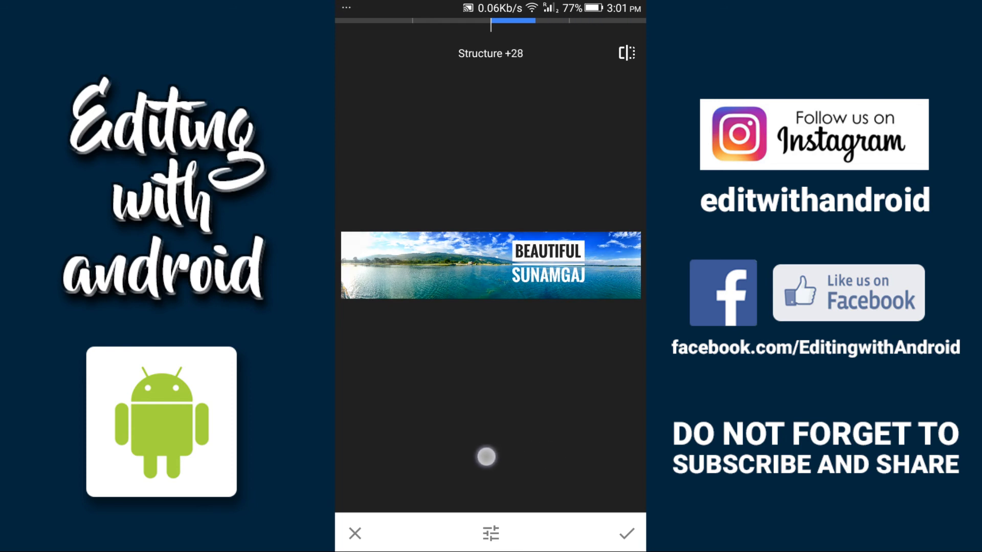
left_click(625, 534)
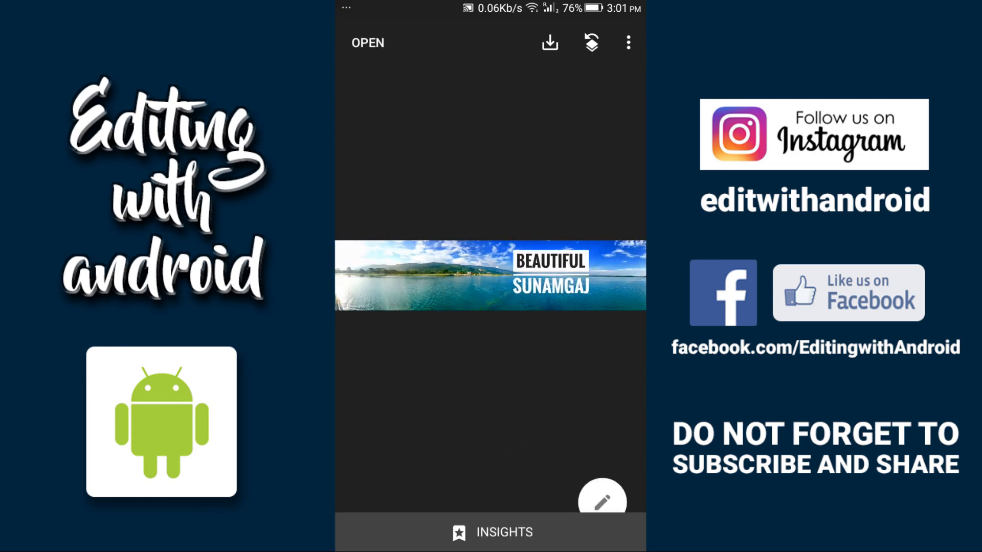
Save the edited lake panorama through the Export menu.
left_click(629, 43)
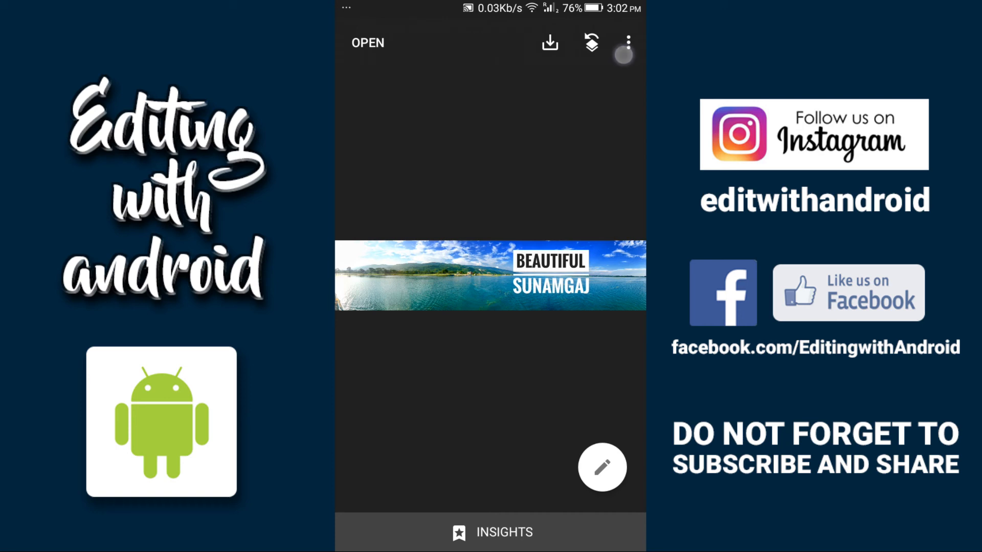
left_click(549, 44)
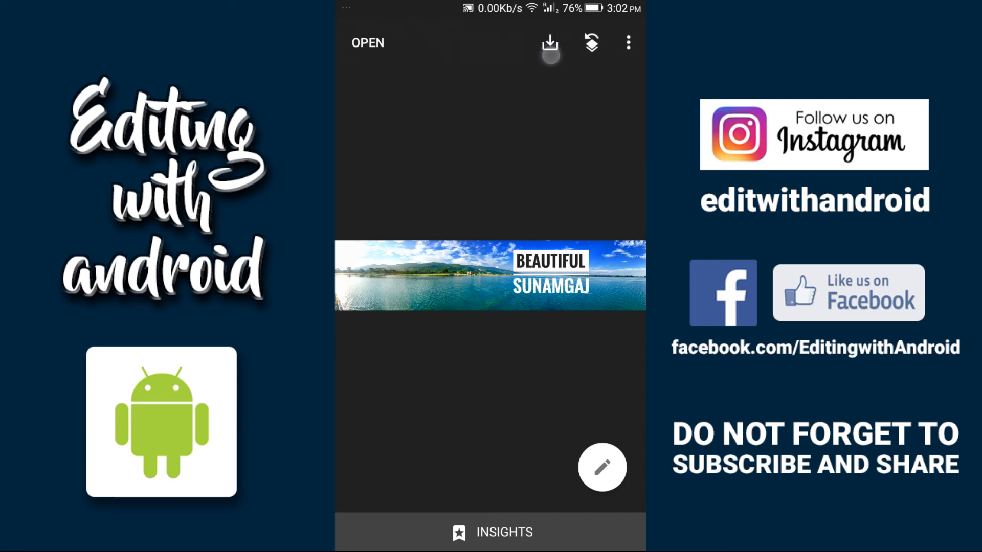
left_click(550, 42)
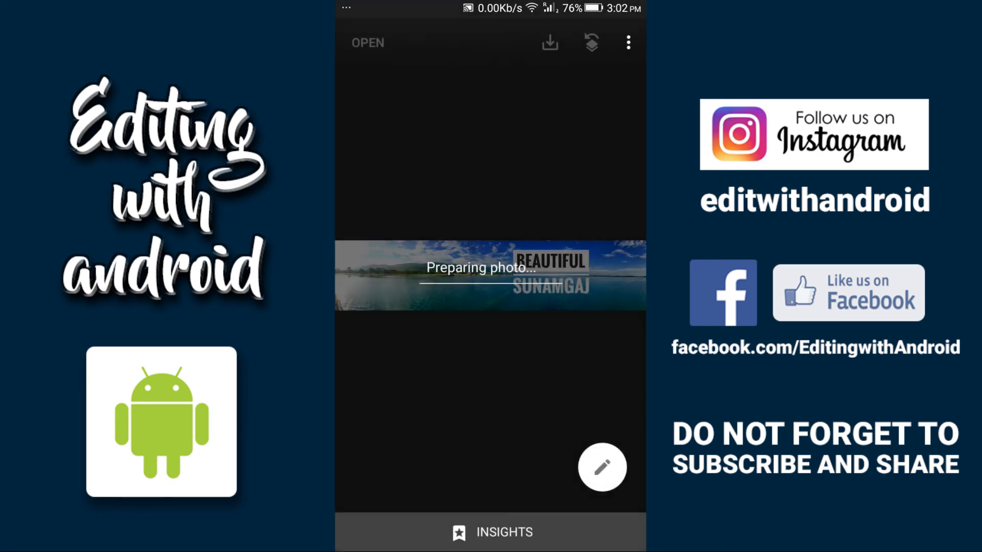